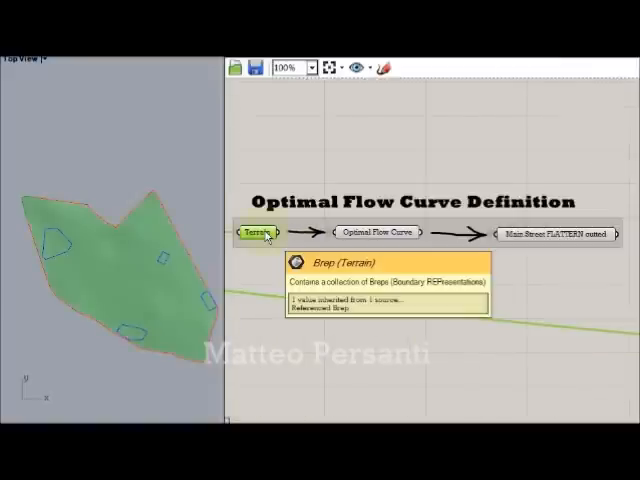
Preview the terrain geometry, the optimal flow curve and the building area contour curves.
click(375, 231)
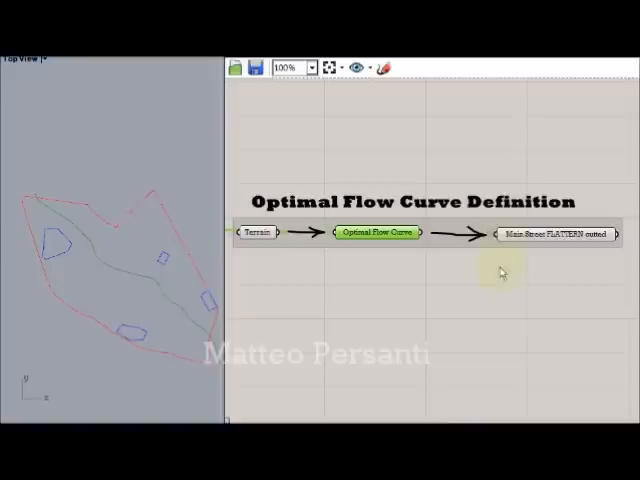
click(556, 232)
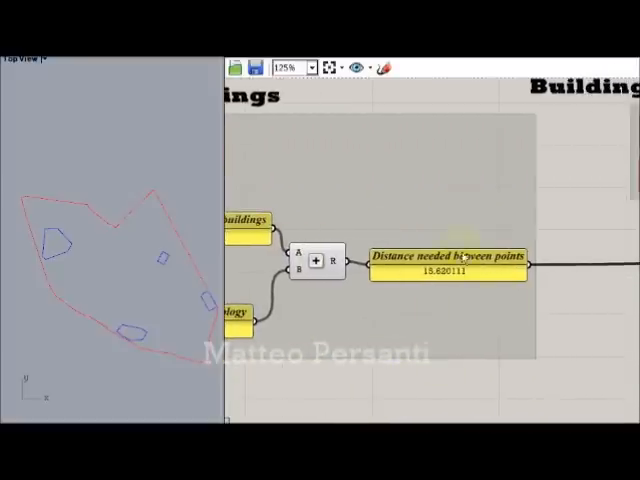
scroll(down, 3)
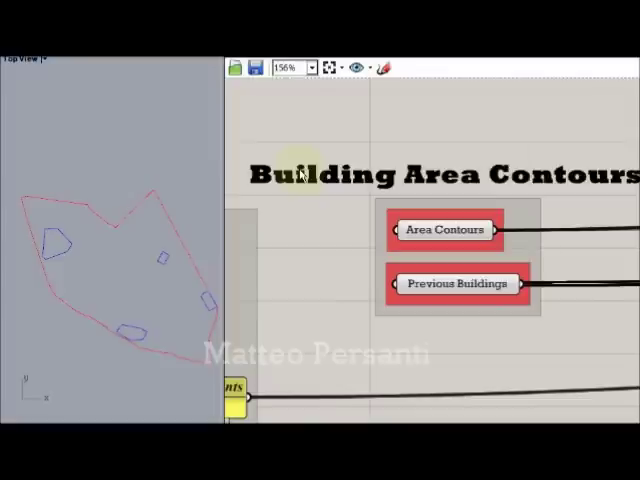
click(445, 229)
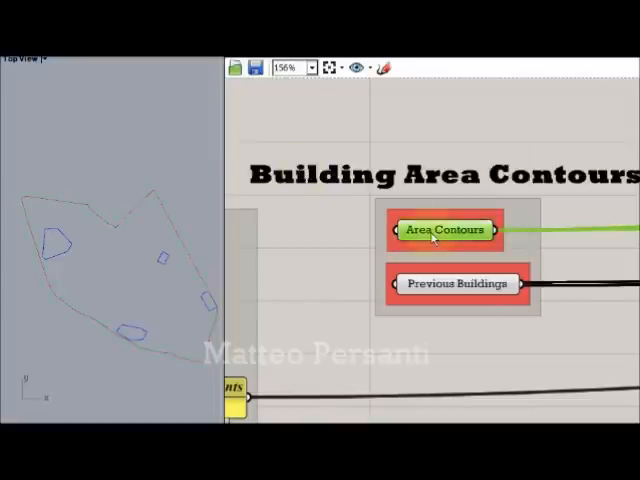
mouse_move(455, 283)
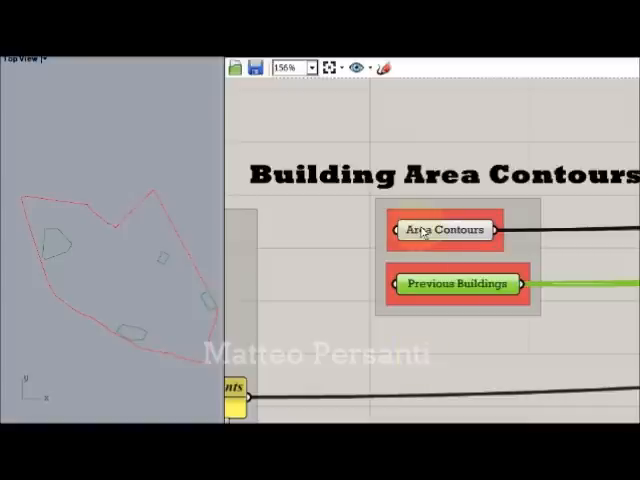
mouse_move(435, 338)
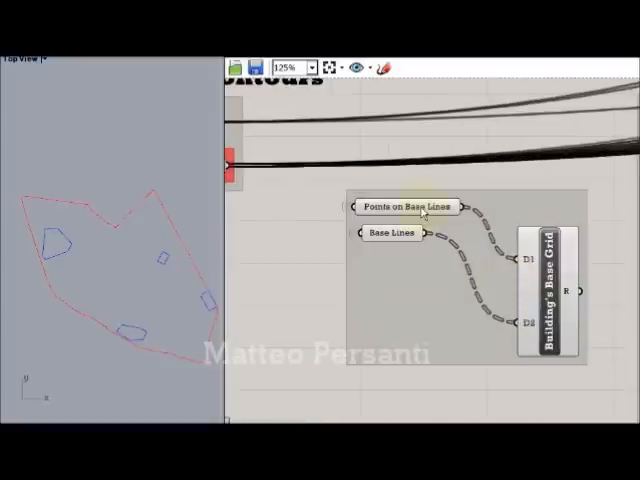
Preview the base-line points and density attractor points while scrolling through the plan components.
click(390, 234)
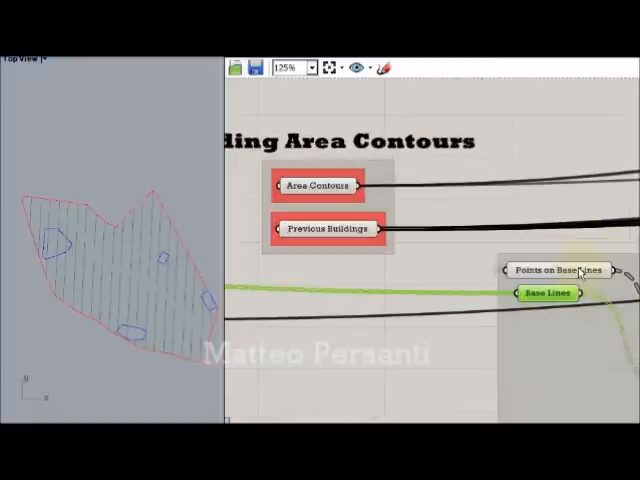
click(560, 270)
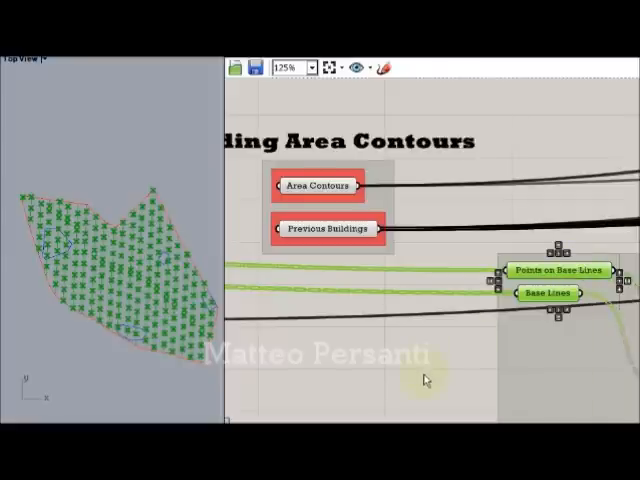
right_click(425, 378)
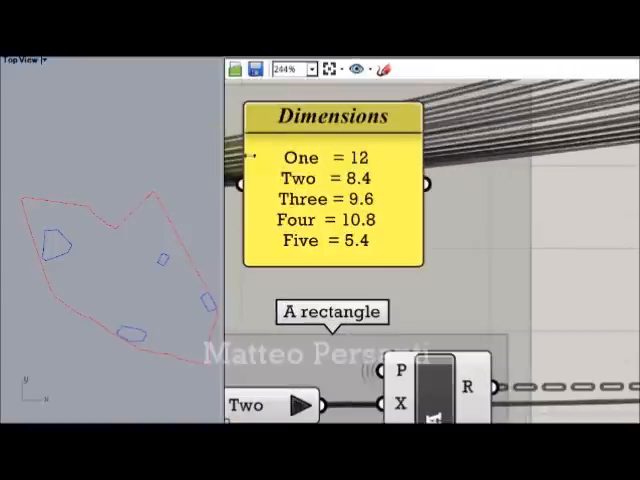
mouse_move(357, 283)
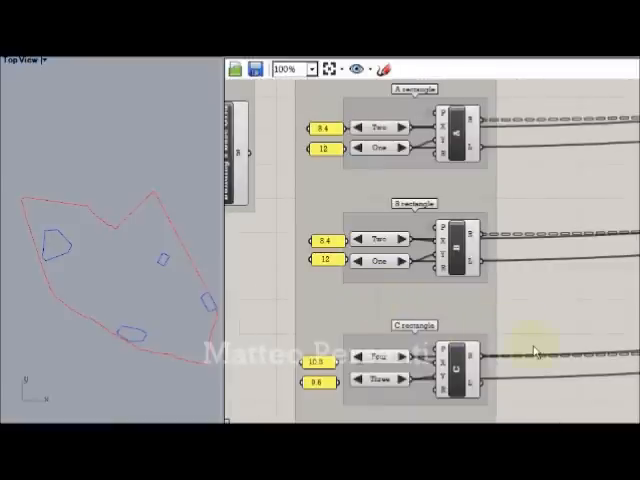
scroll(down, 3)
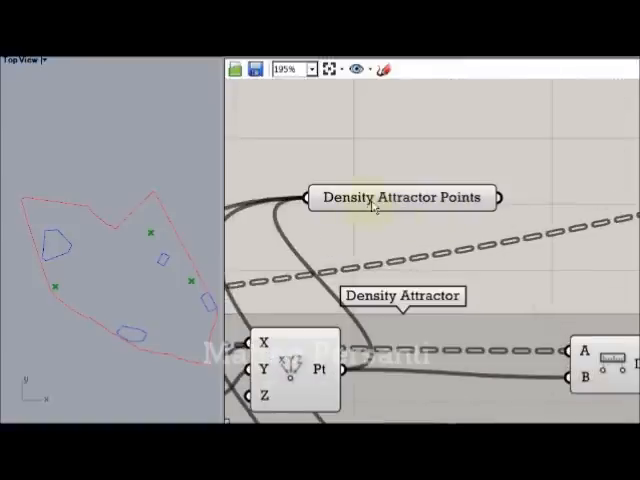
click(400, 197)
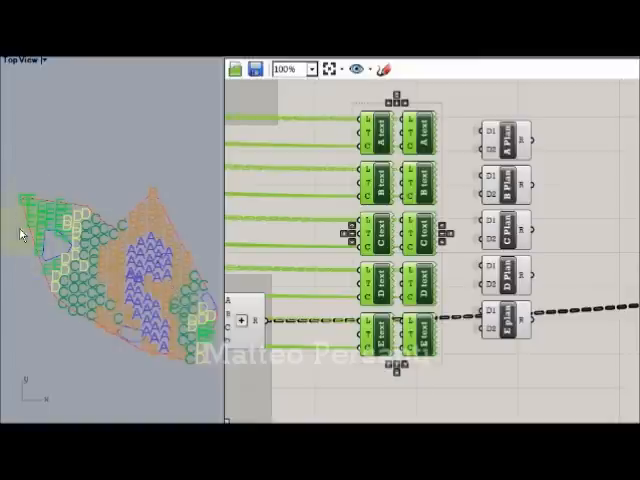
mouse_move(505, 130)
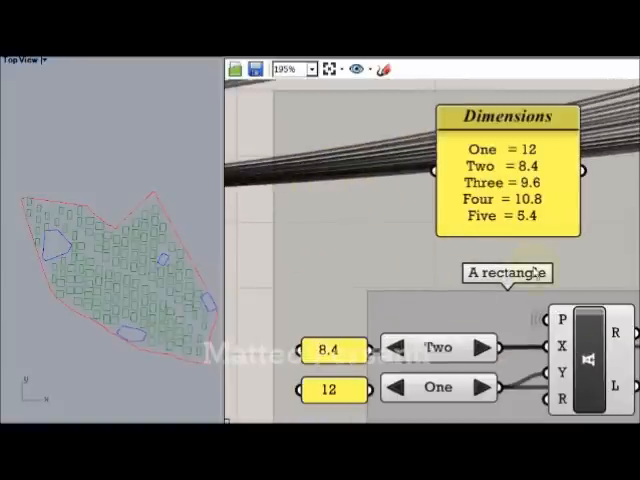
scroll(down, 3)
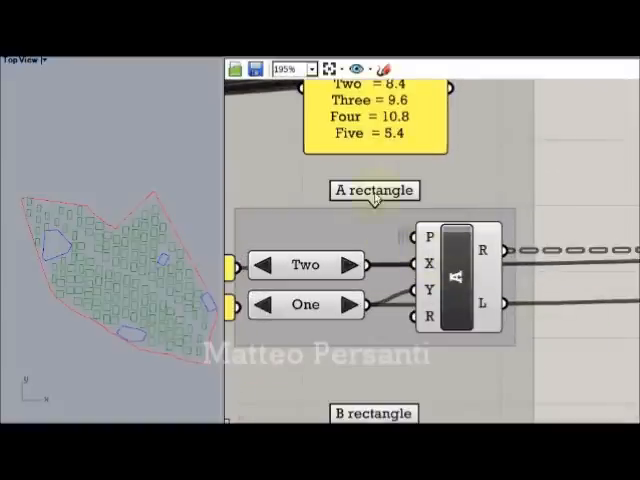
scroll(down, 3)
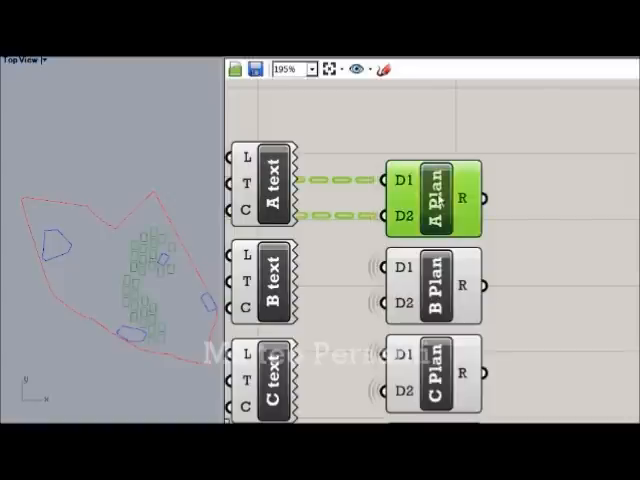
scroll(down, 3)
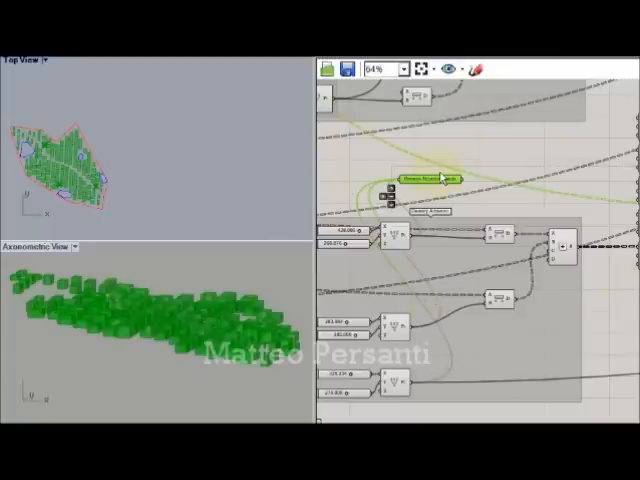
mouse_move(375, 172)
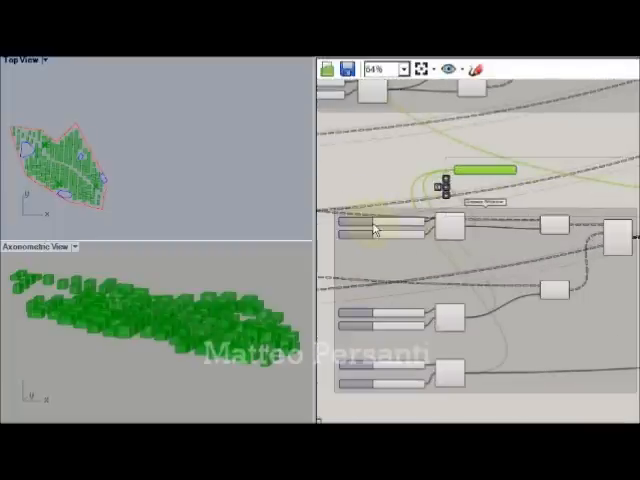
Scroll further down the definition and right-click the canvas to restore a single Top view.
scroll(down, 3)
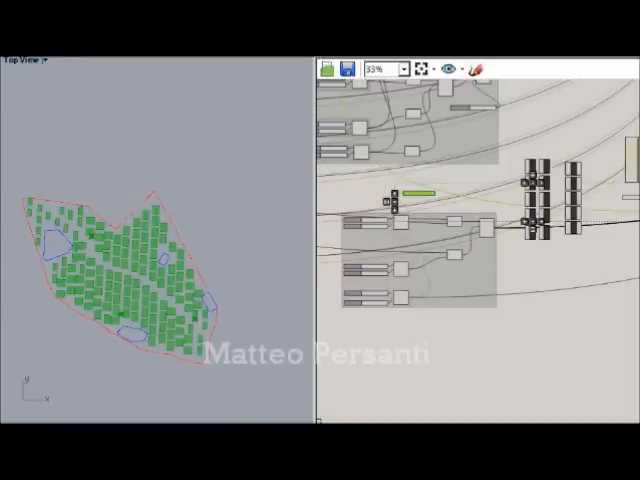
right_click(597, 128)
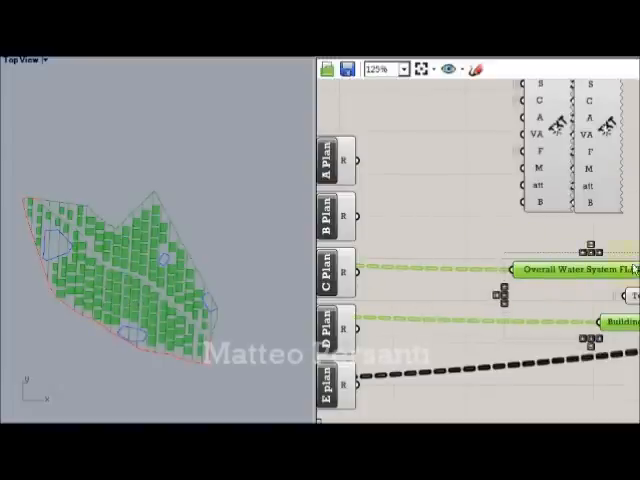
Scroll down to the schedule text tags showing resident totals, typology counts and ratios.
scroll(down, 3)
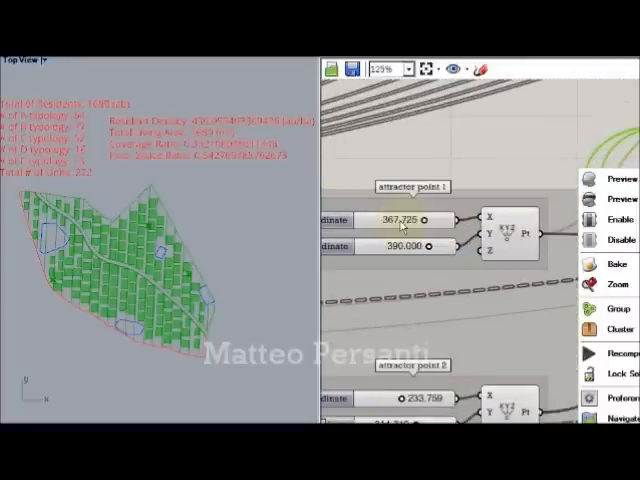
Set attractor point 1's X coordinate to 290, then begin editing attractor point 2's X.
double_click(400, 220)
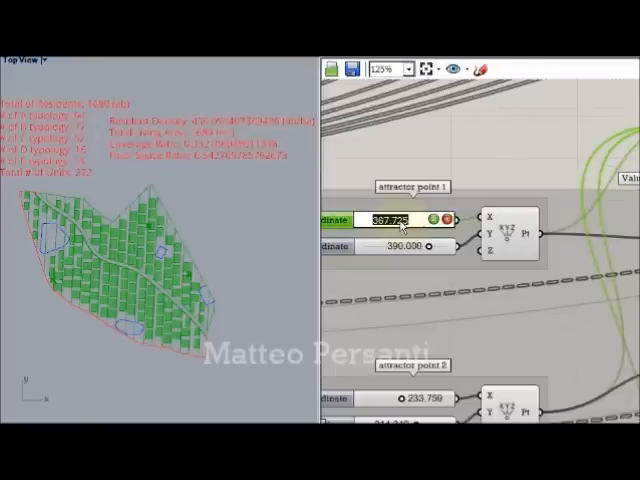
text(290.700)
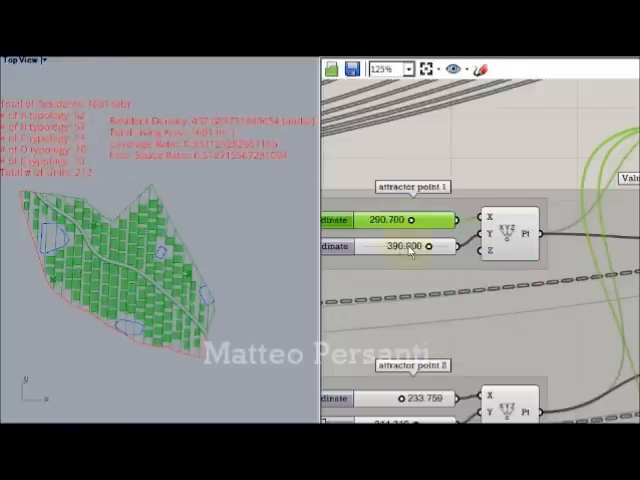
double_click(400, 245)
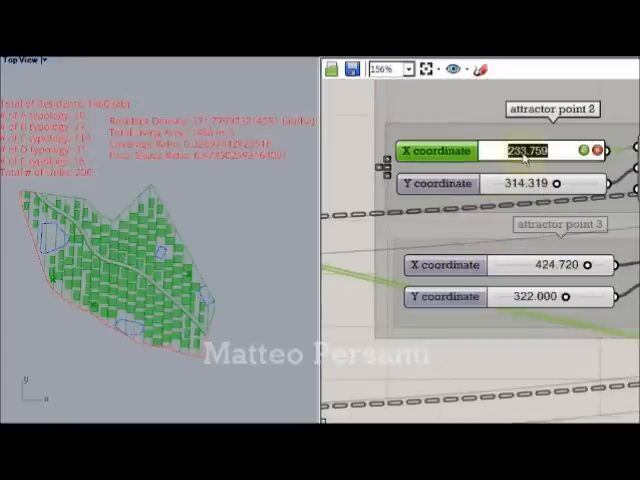
Set attractor point 2 to X 215 and Y 402, and attractor point 3's X to 330.
text(215.000)
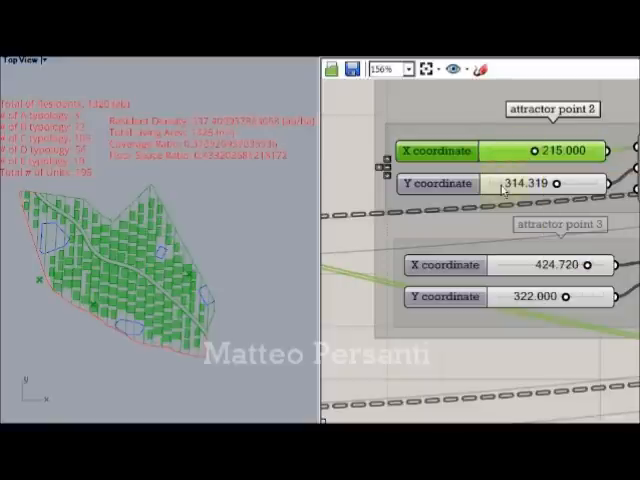
double_click(514, 183)
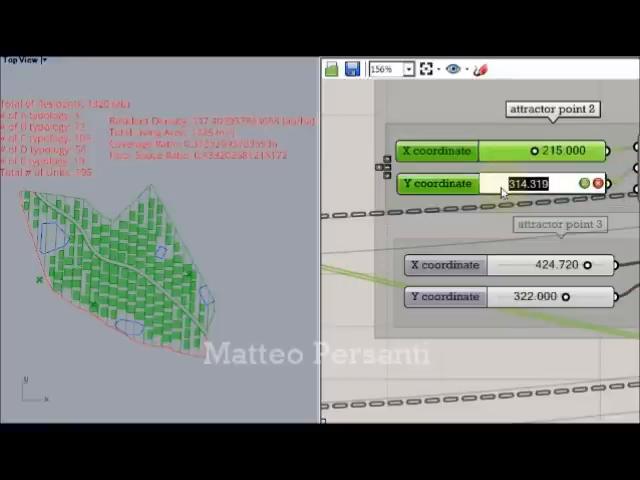
text(402.000)
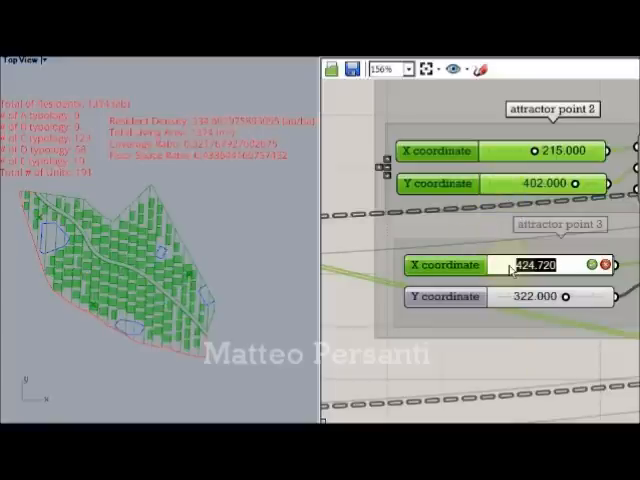
text(330.000)
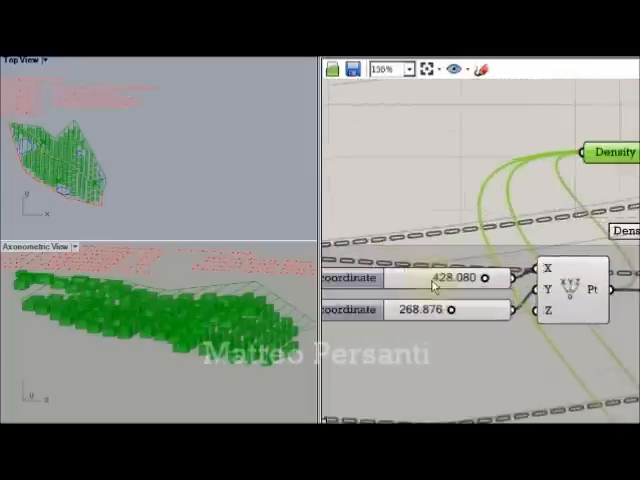
Open value entry for the density attractor's X coordinate, currently 428.080.
double_click(447, 279)
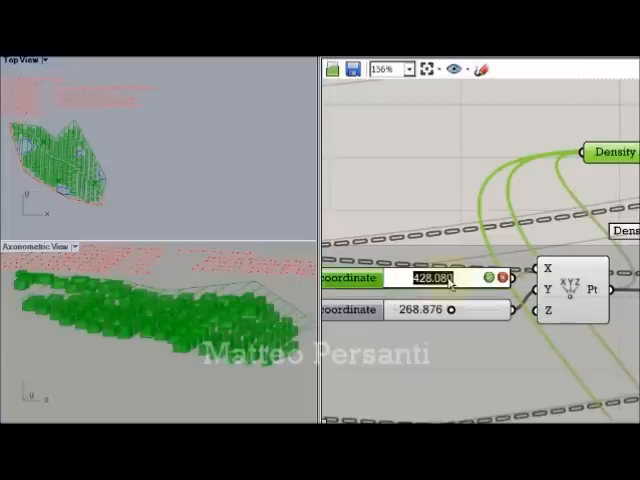